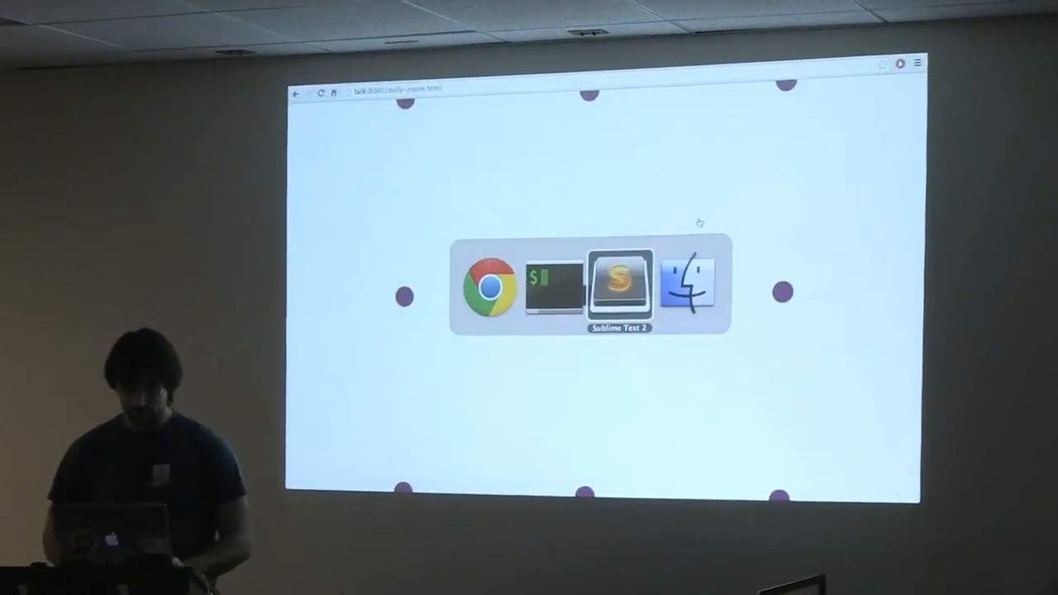
- Switch from the dolly-zoom demo in Chrome to Sublime Text 2
click(619, 286)
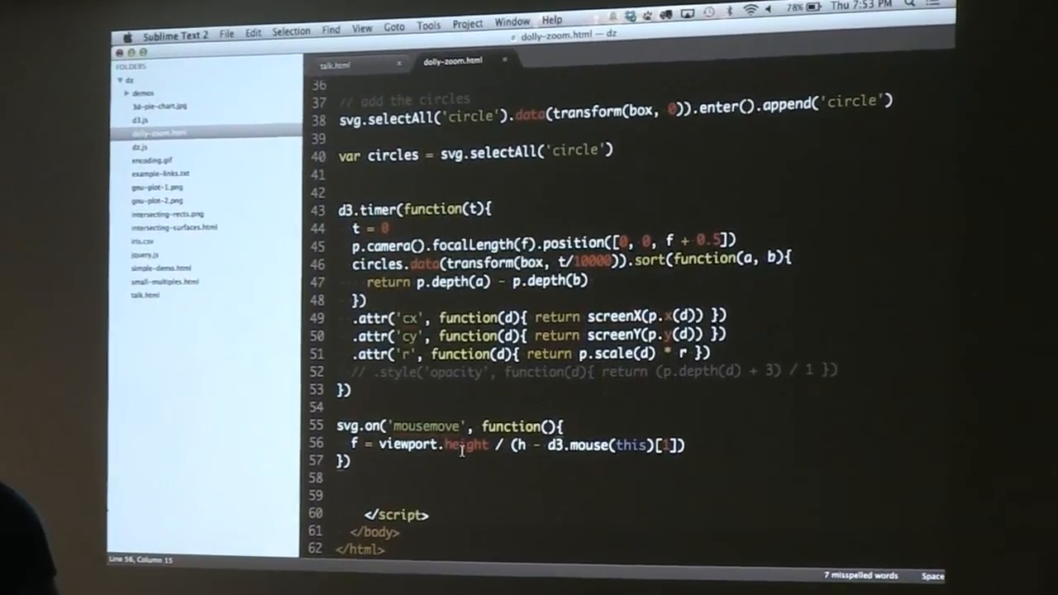
scroll(up, 3)
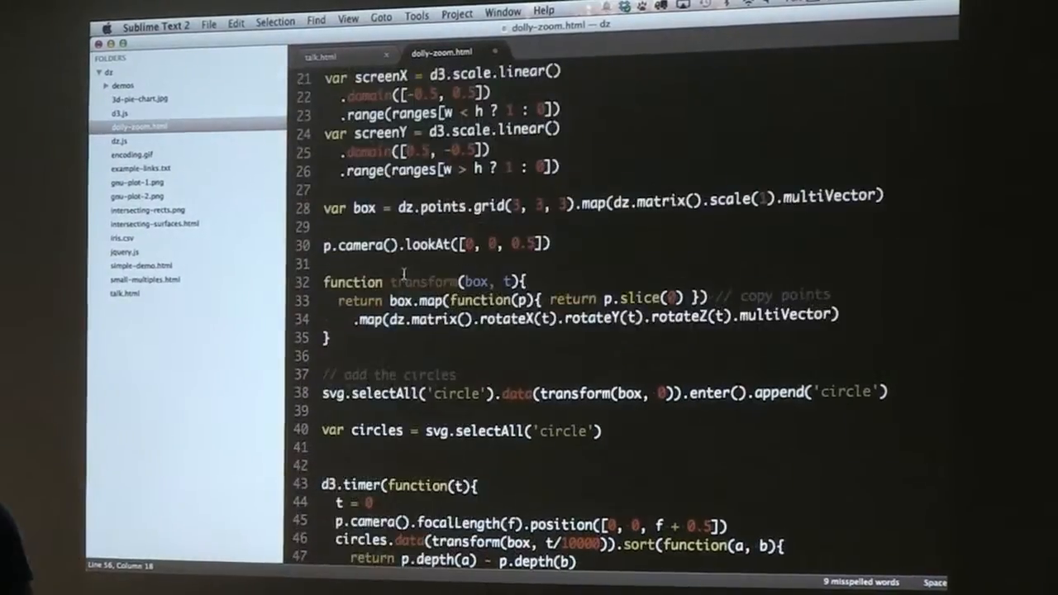
scroll(down, 3)
text(// )
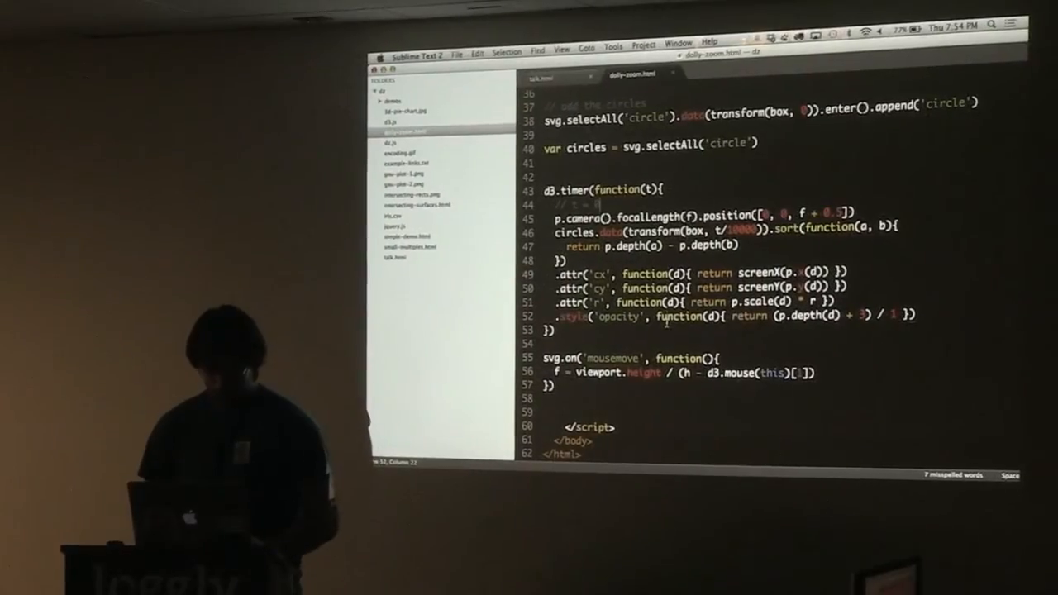
- Advance the talk slides past the dolly zoom video to 'another demo'
scroll(up, 3)
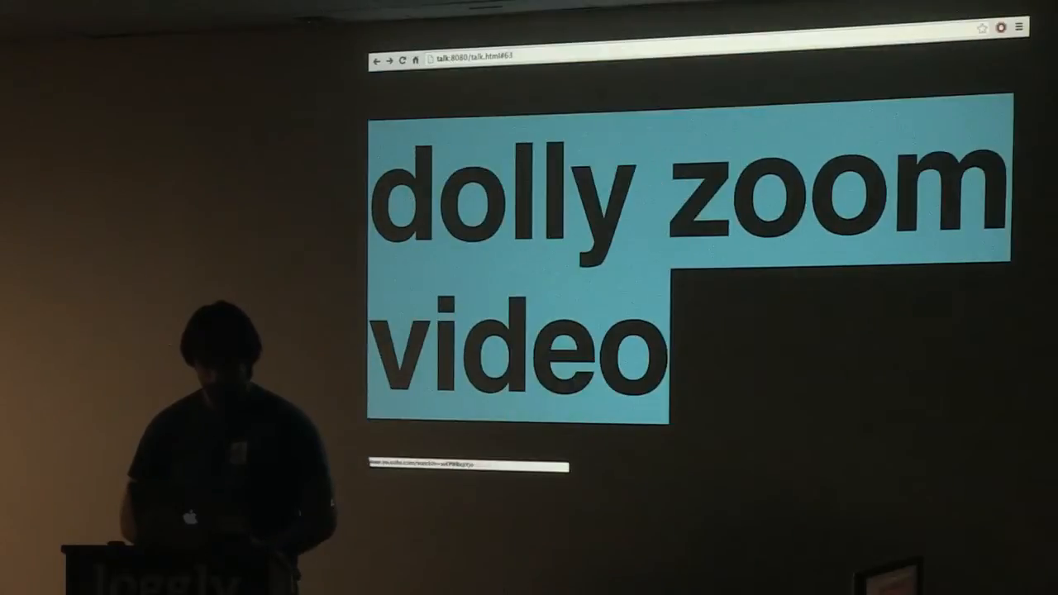
key(Right)
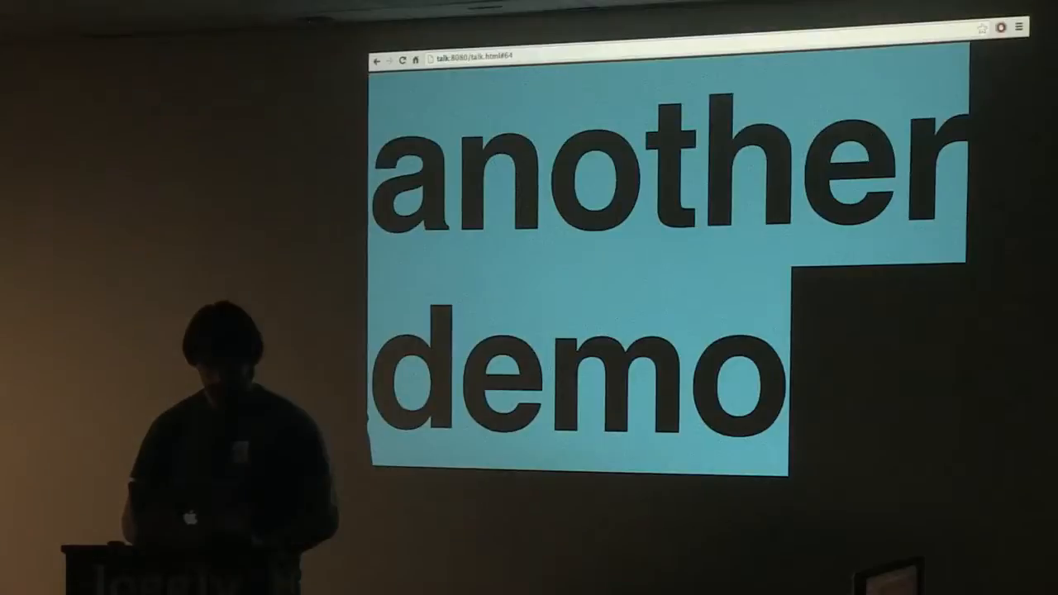